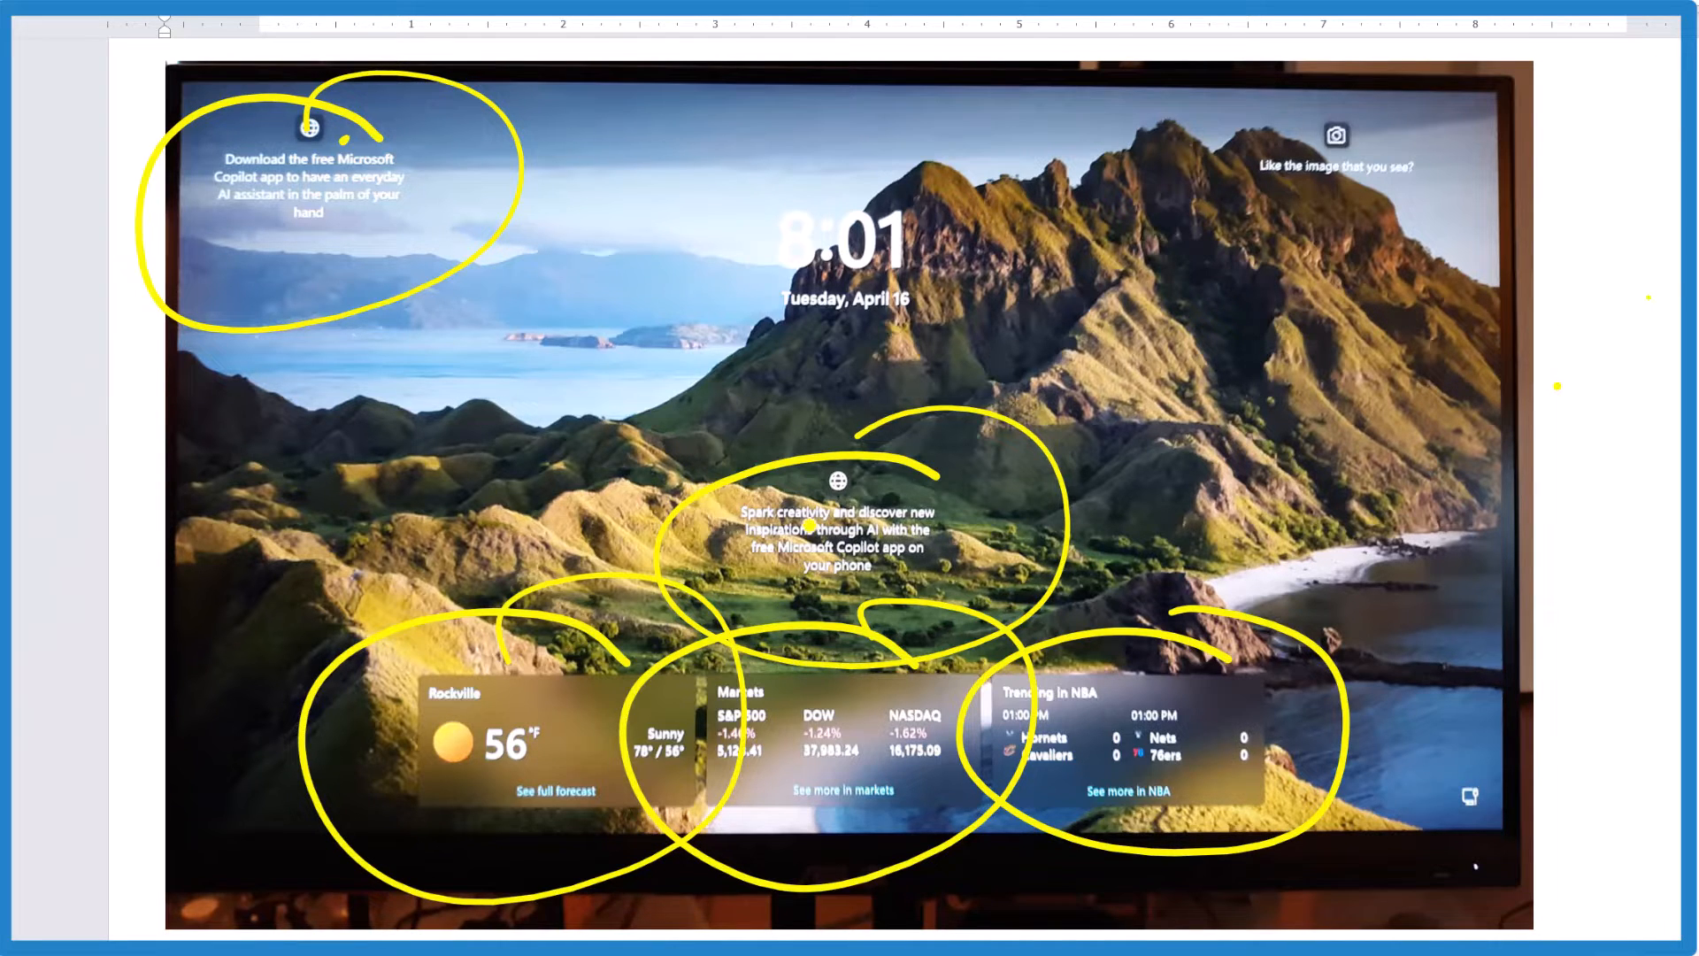
Step: Open Windows Settings at Home with the Win+I shortcut
key("Win+i")
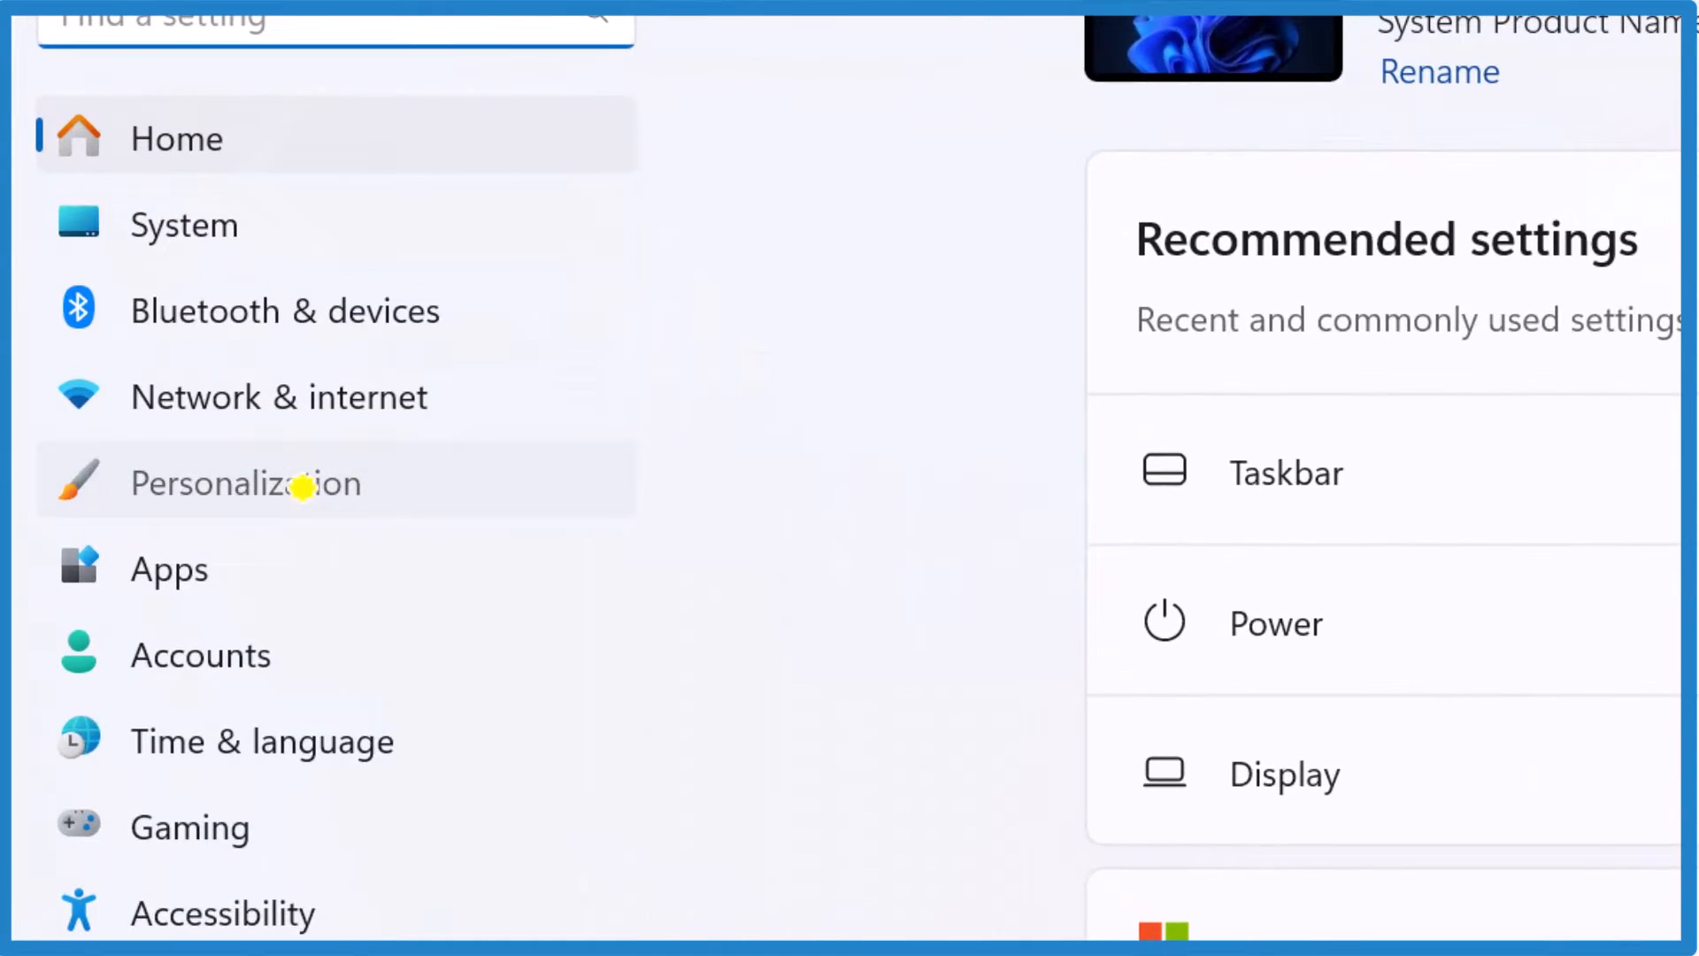
Step: Go to Personalization, then its Lock screen page
left_click(246, 482)
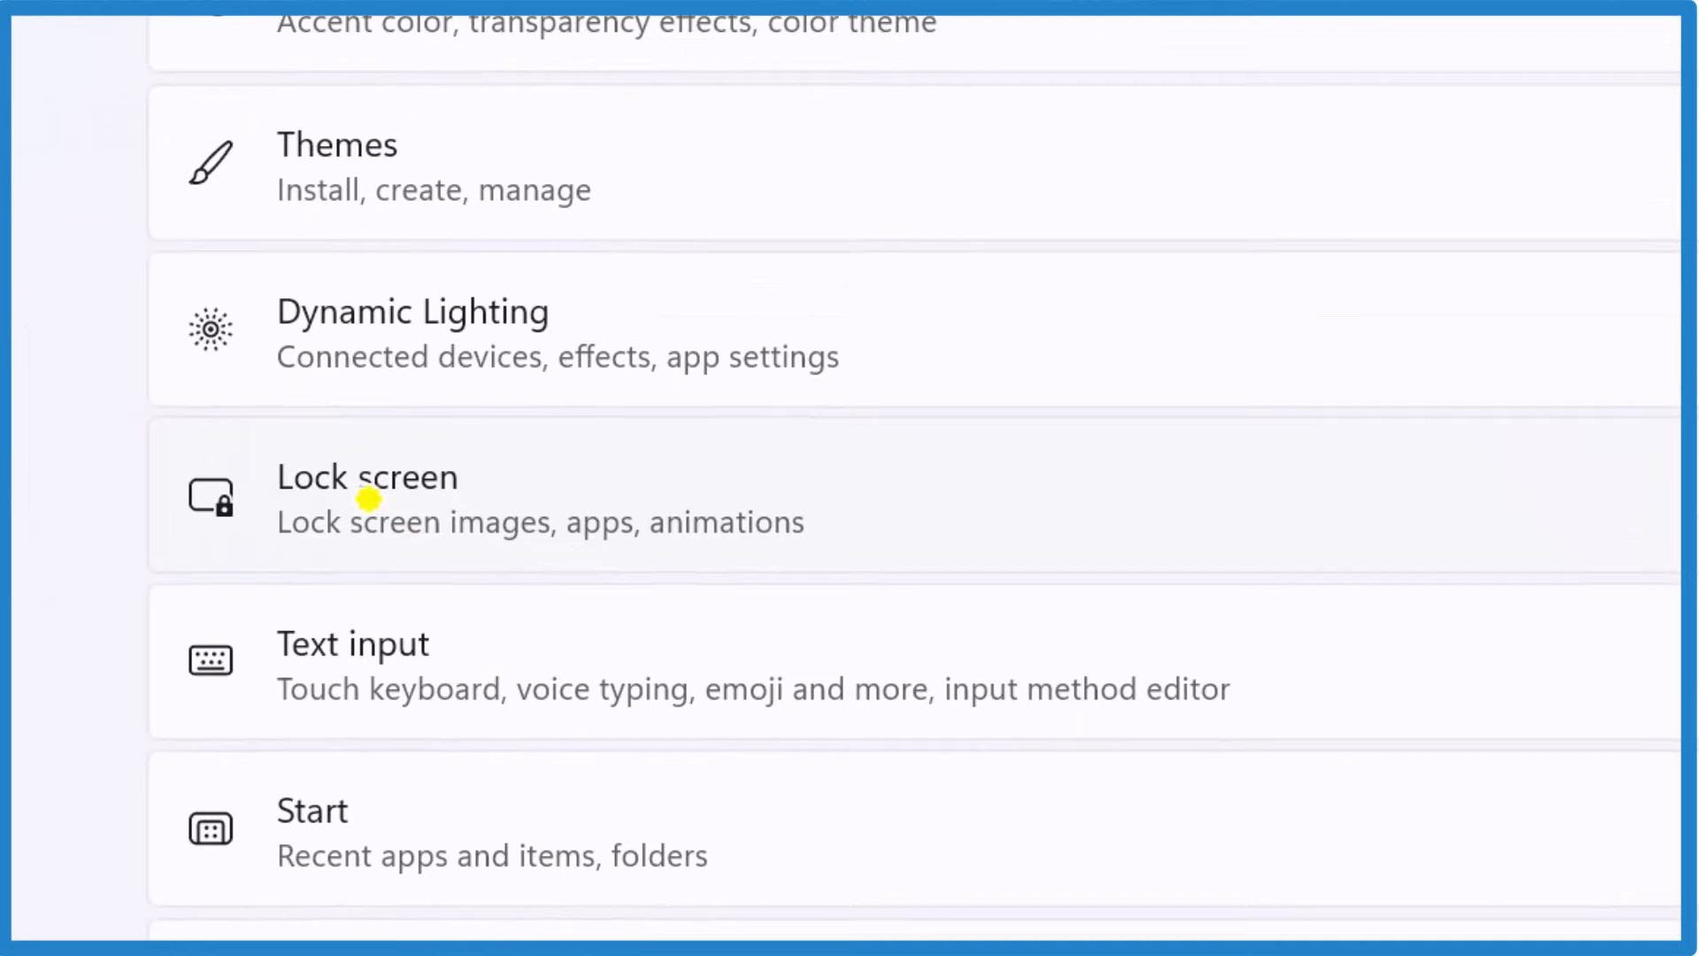
left_click(368, 477)
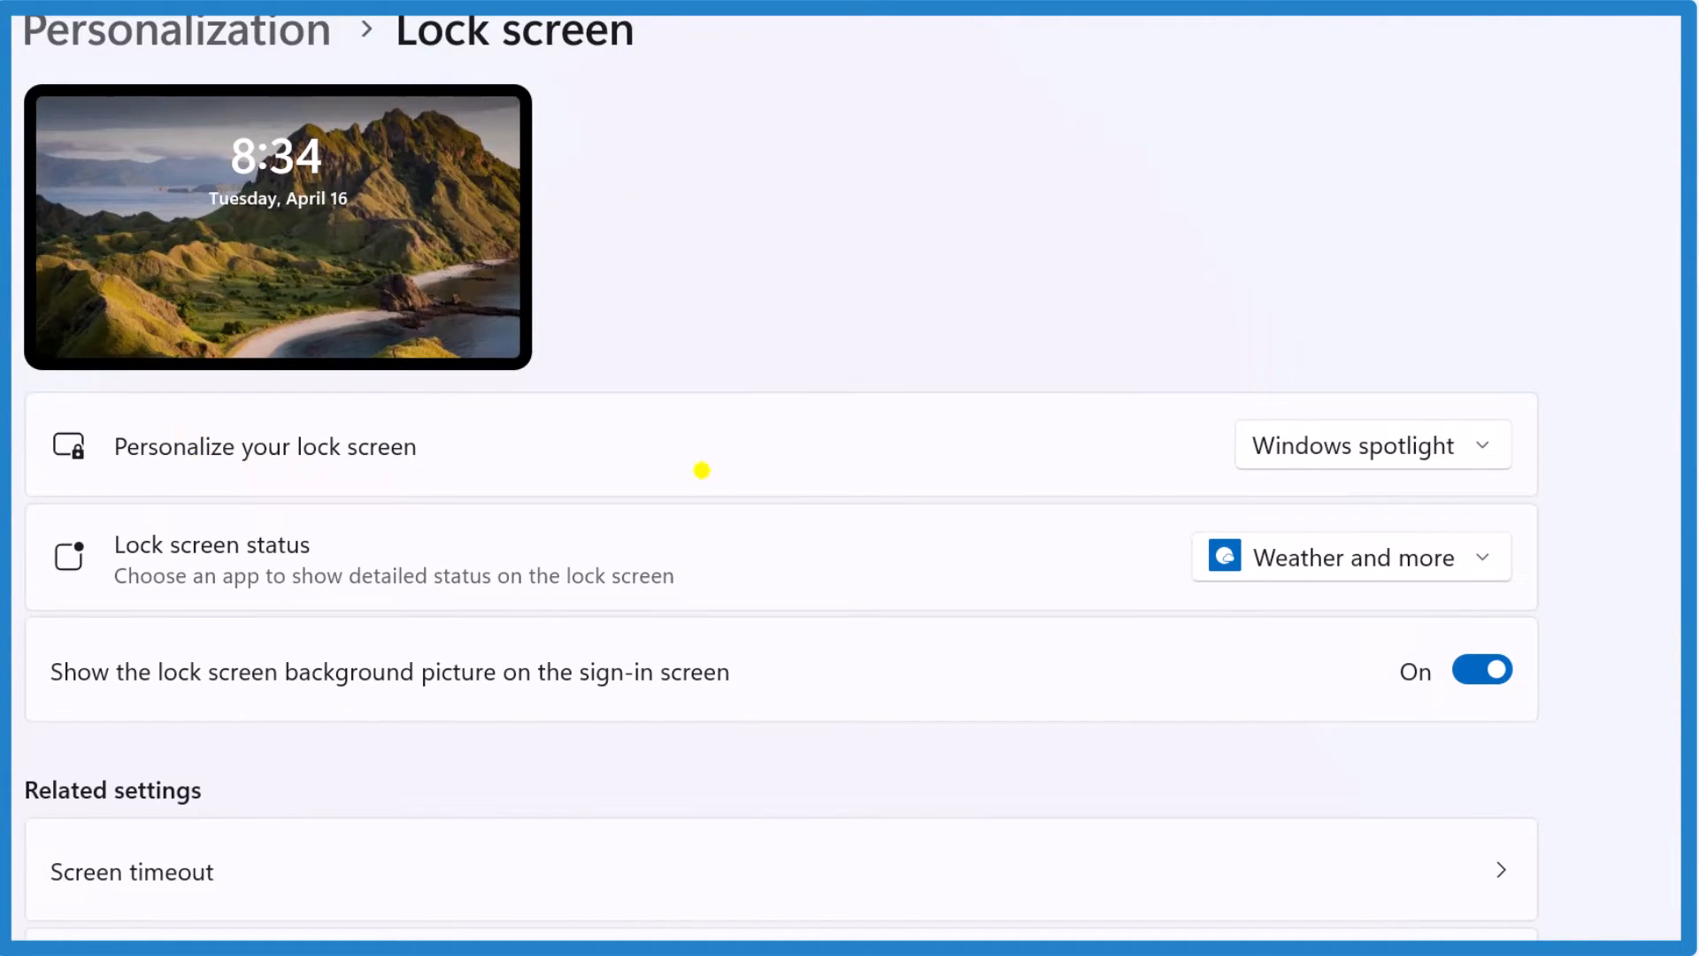
Step: Switch the lock screen background from Windows spotlight to Picture
left_click(1372, 445)
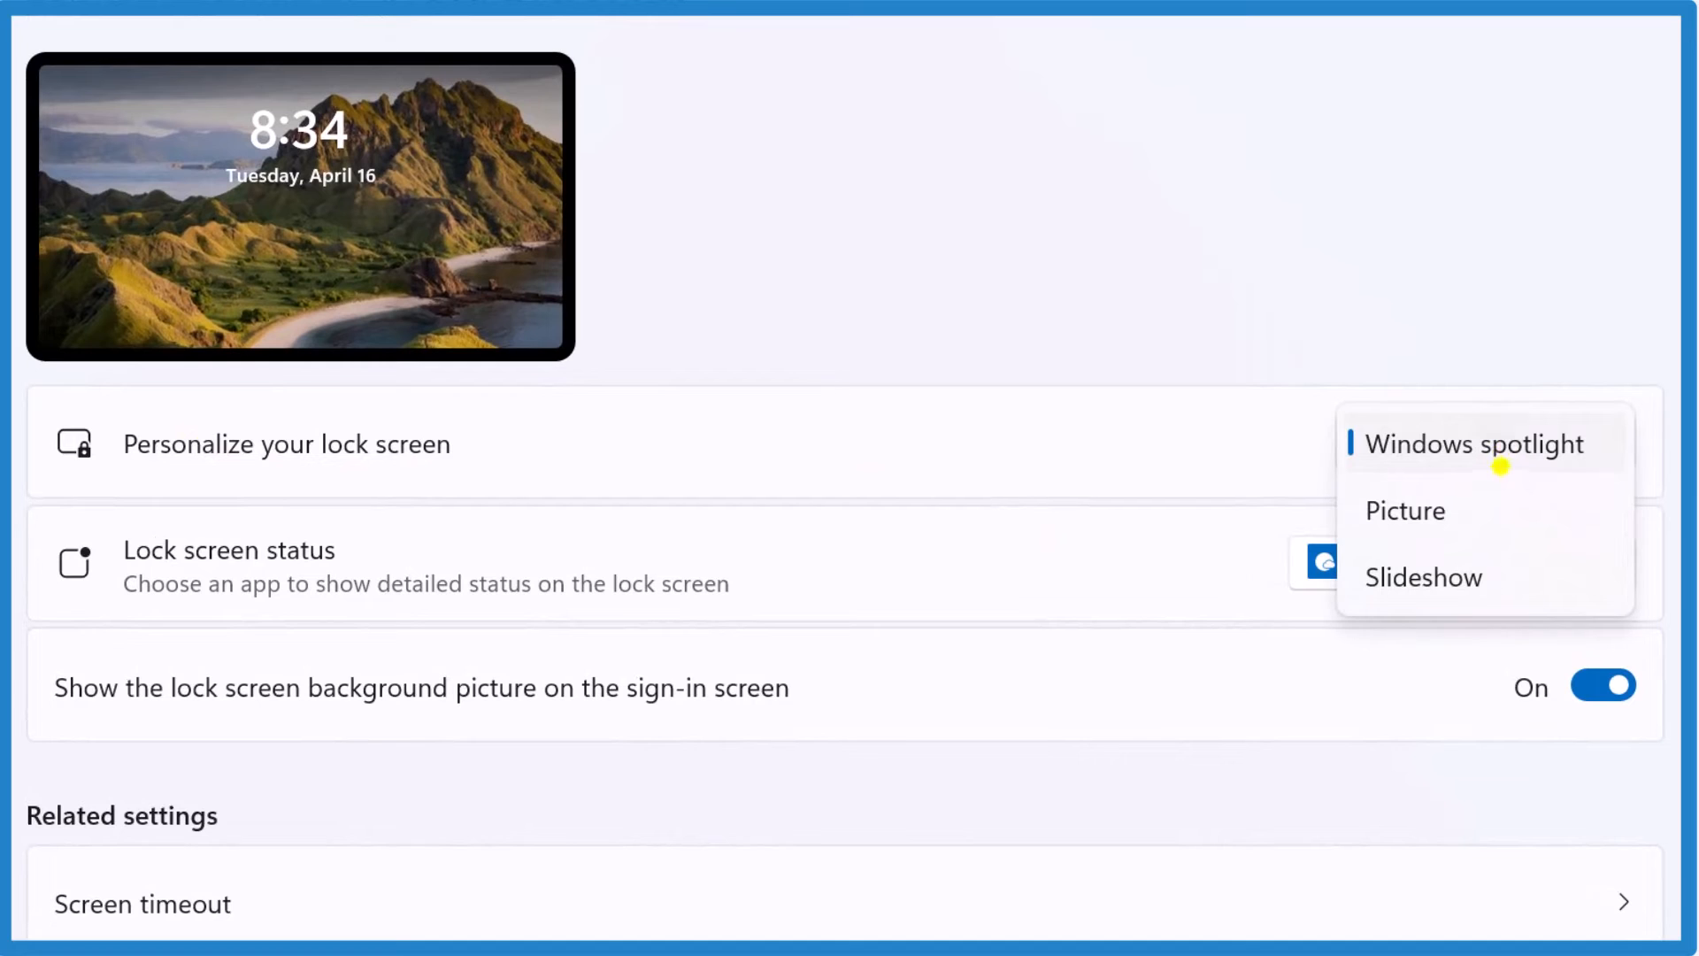
left_click(1404, 511)
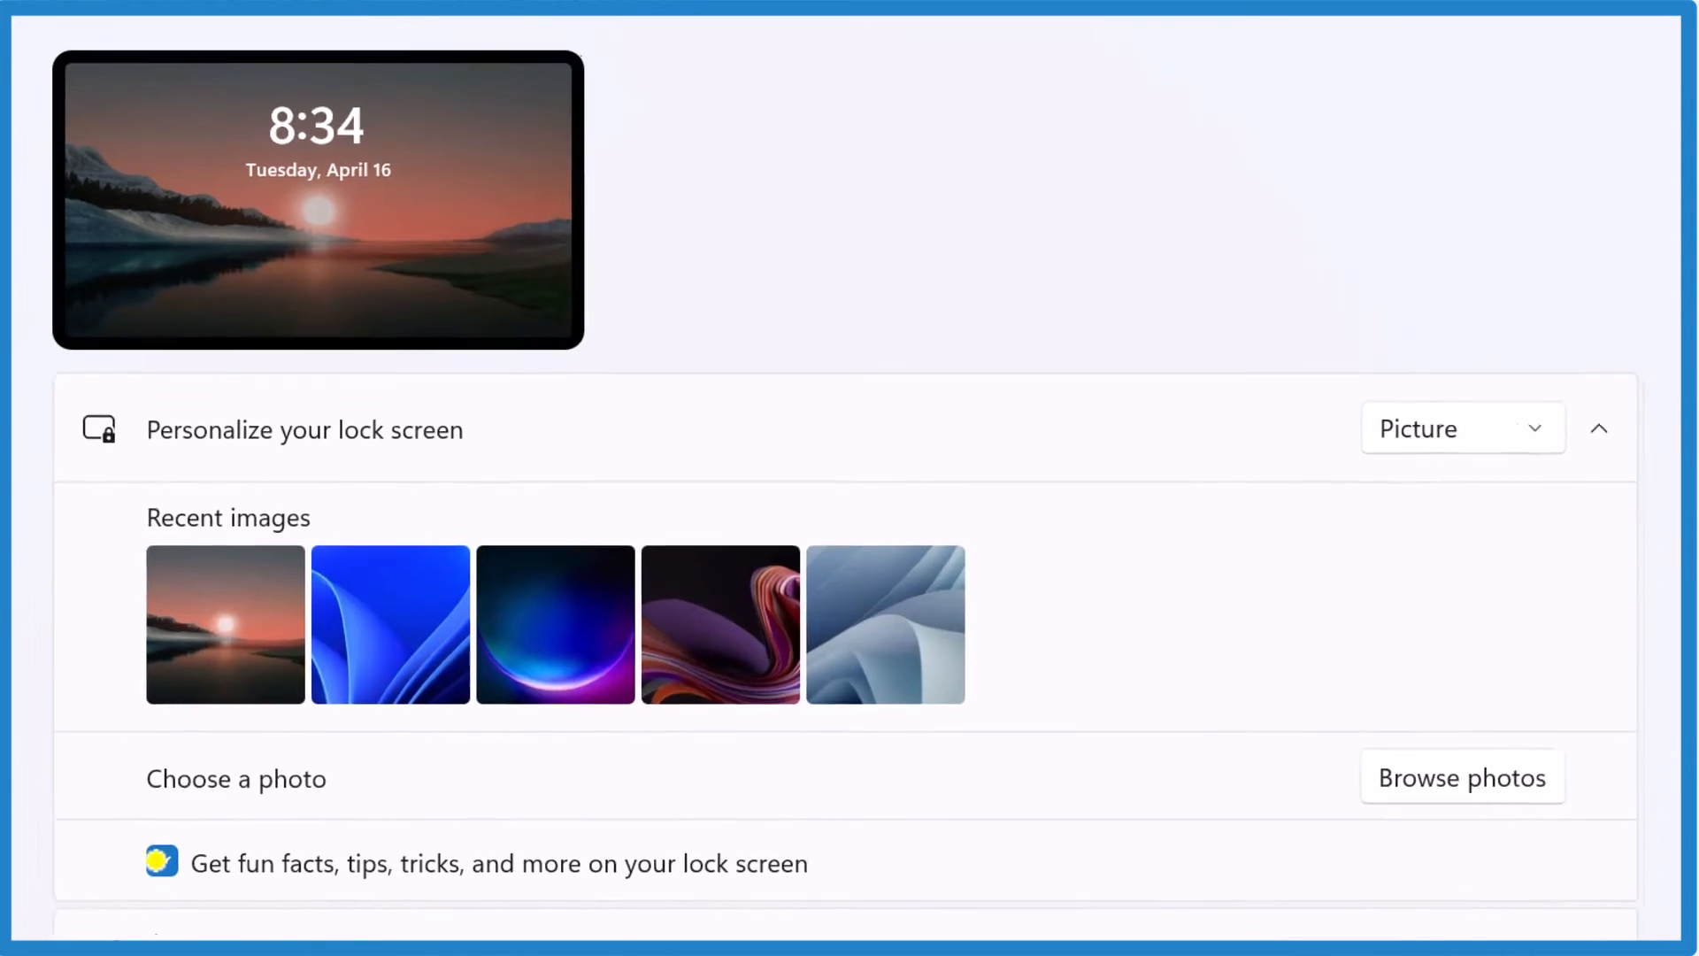
Step: Uncheck 'Get fun facts, tips, tricks, and more' and set Lock screen status to None
scroll("down", 3)
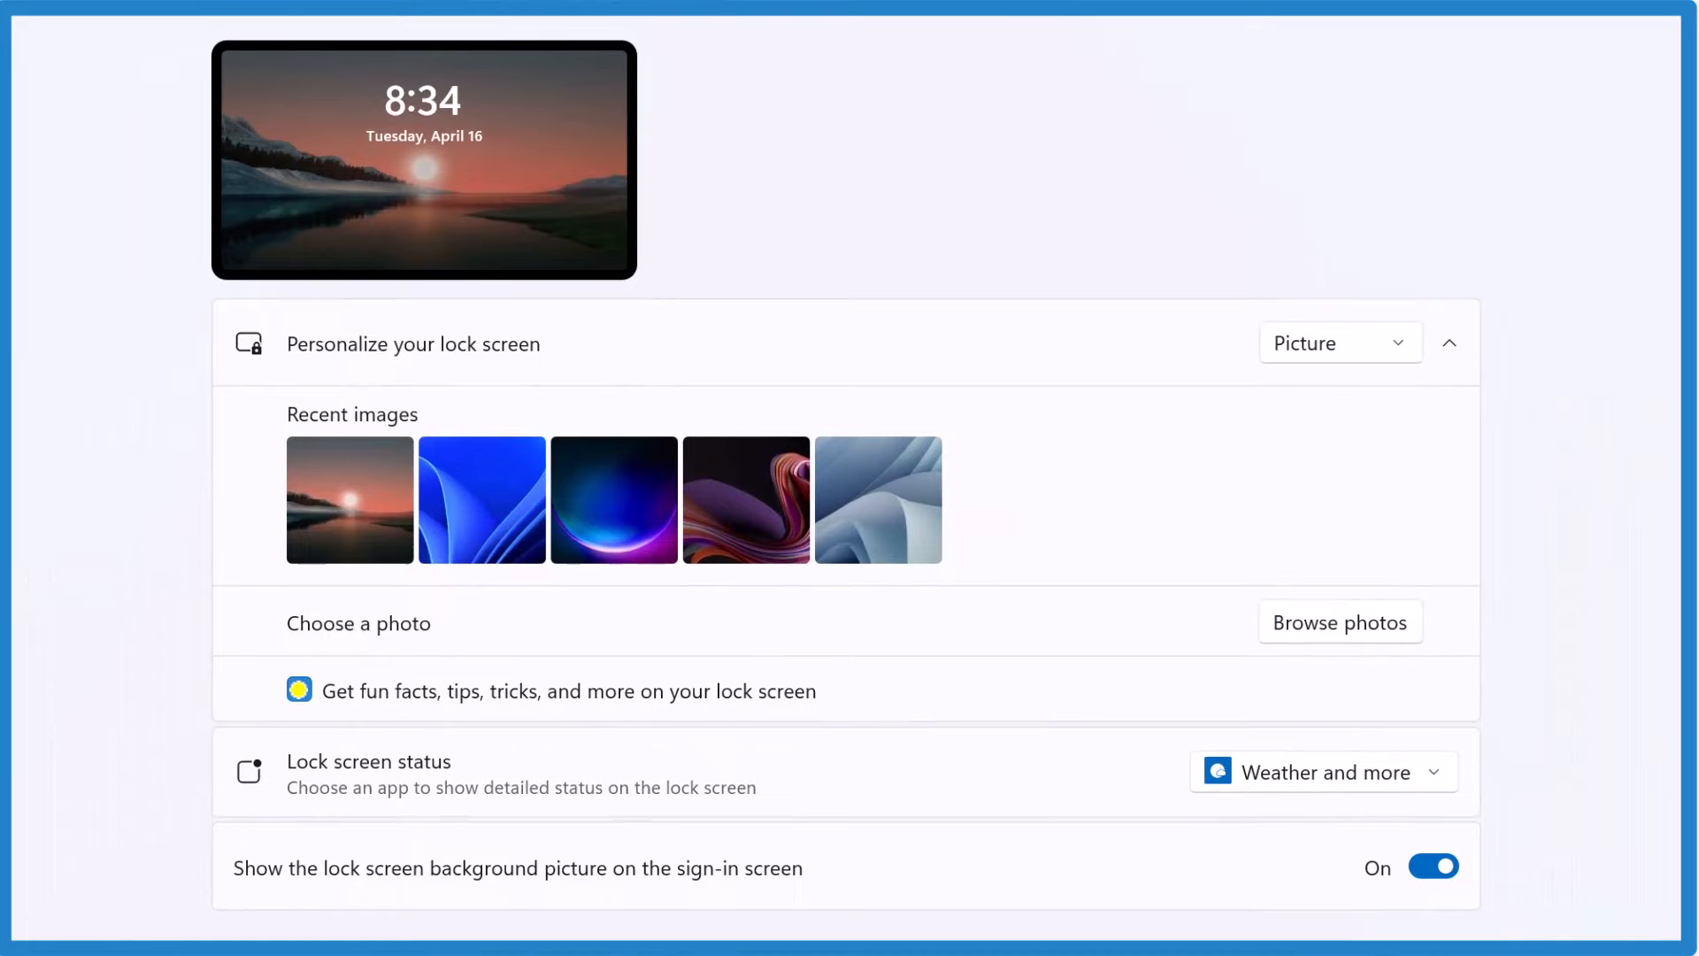
left_click(300, 690)
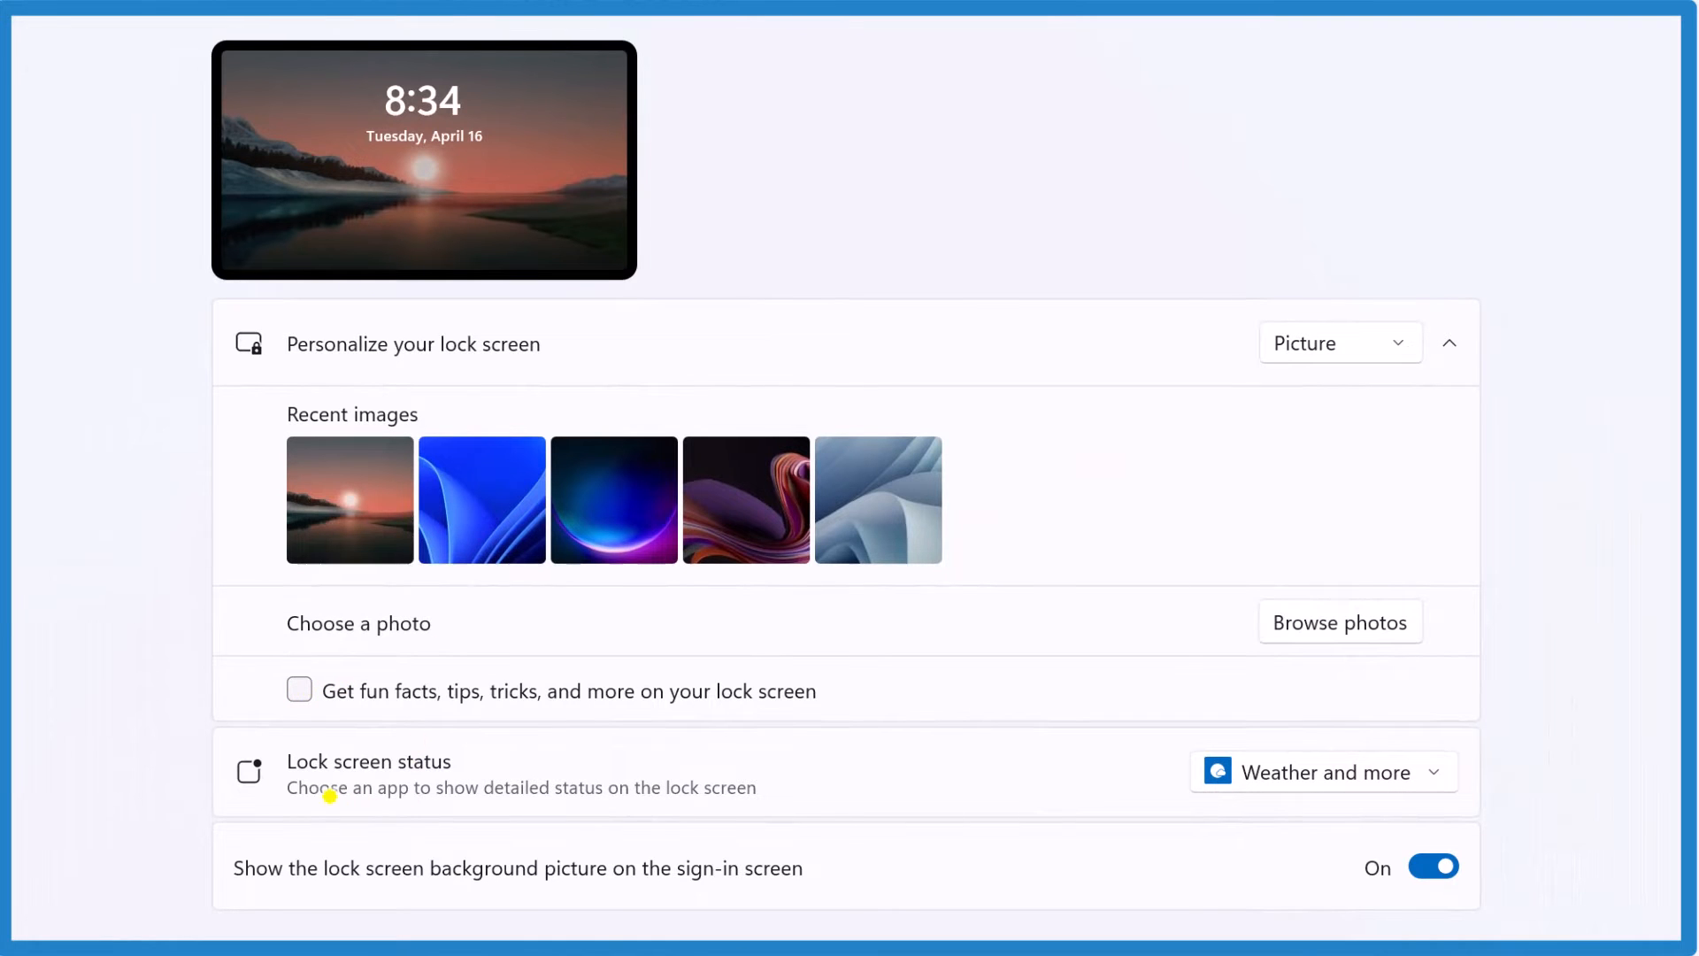
left_click(1322, 771)
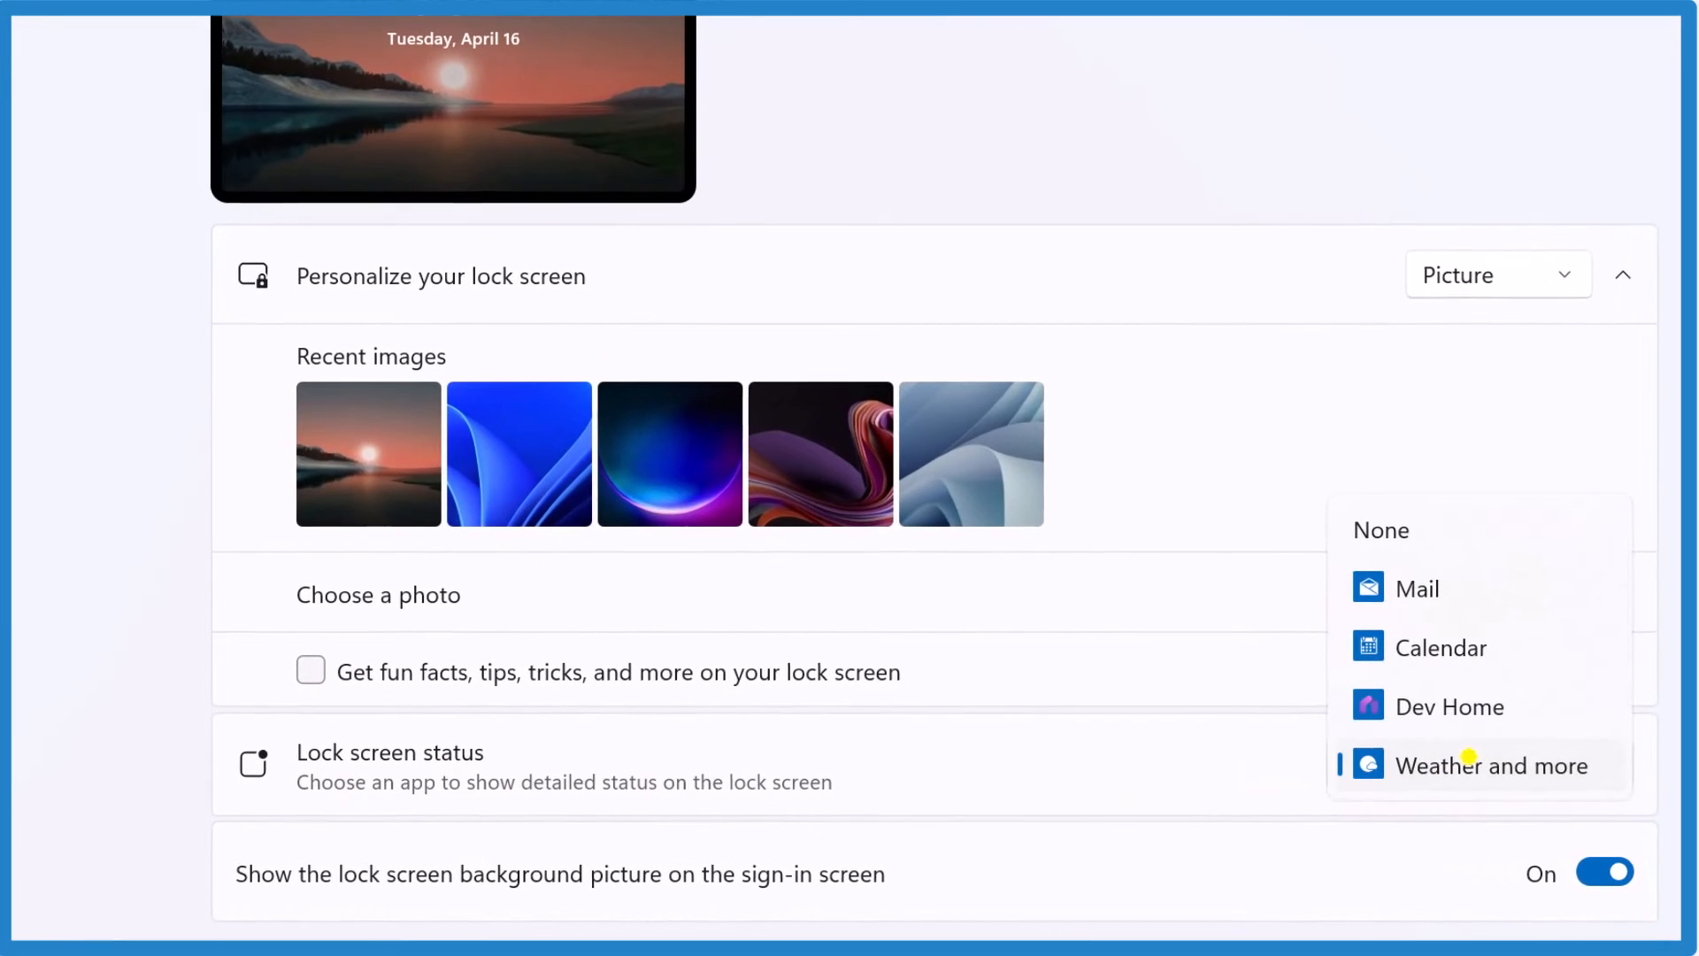
left_click(1381, 530)
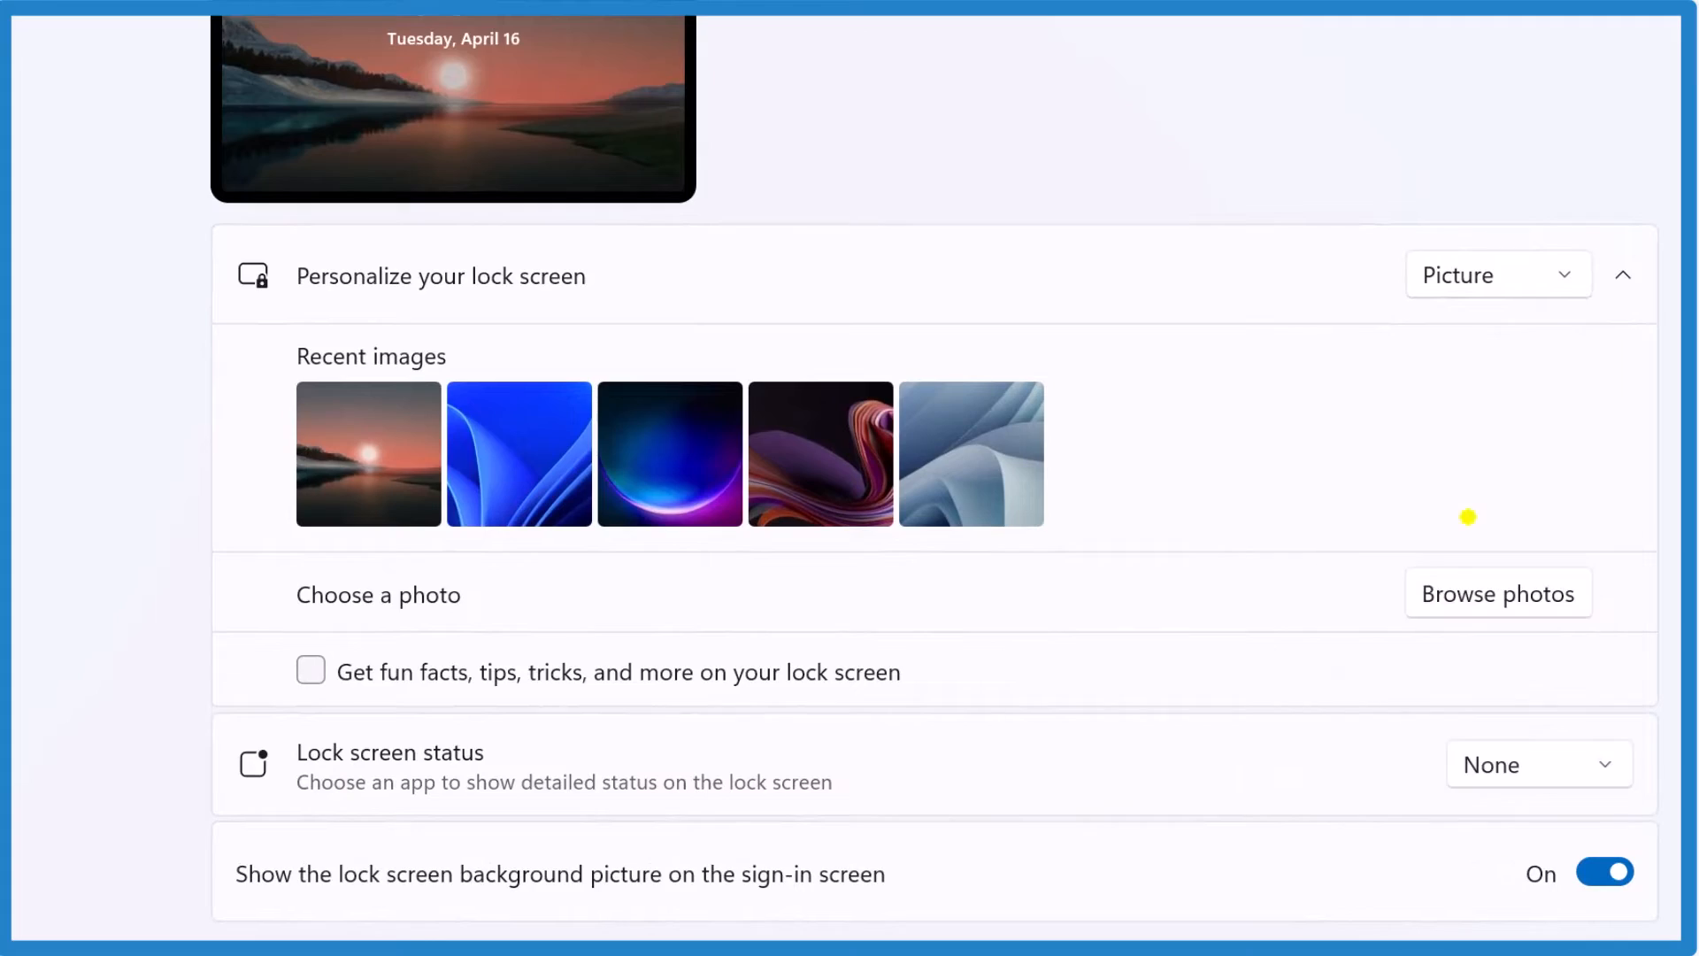